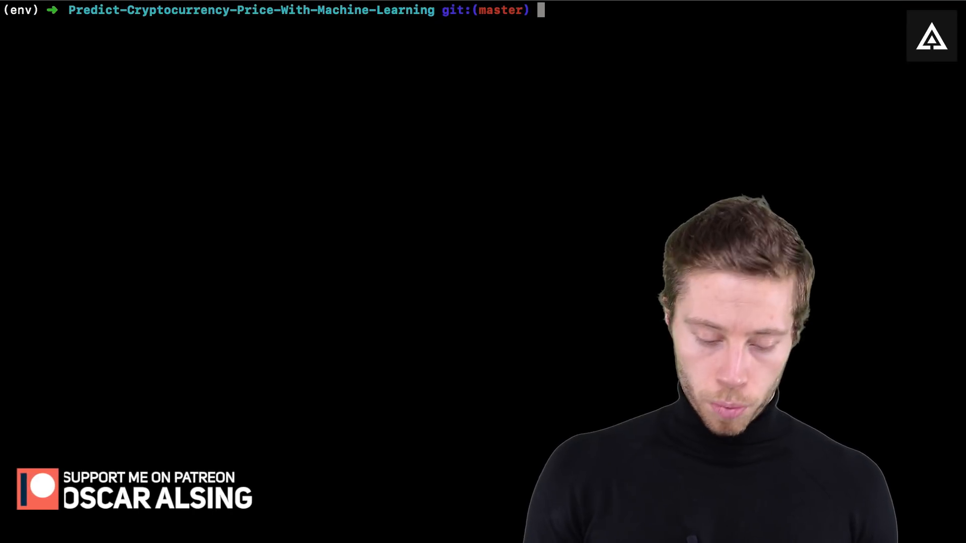
Start the Jupyter Notebook server with the 'jupyter notebook' command.
type("jupyter notebook")
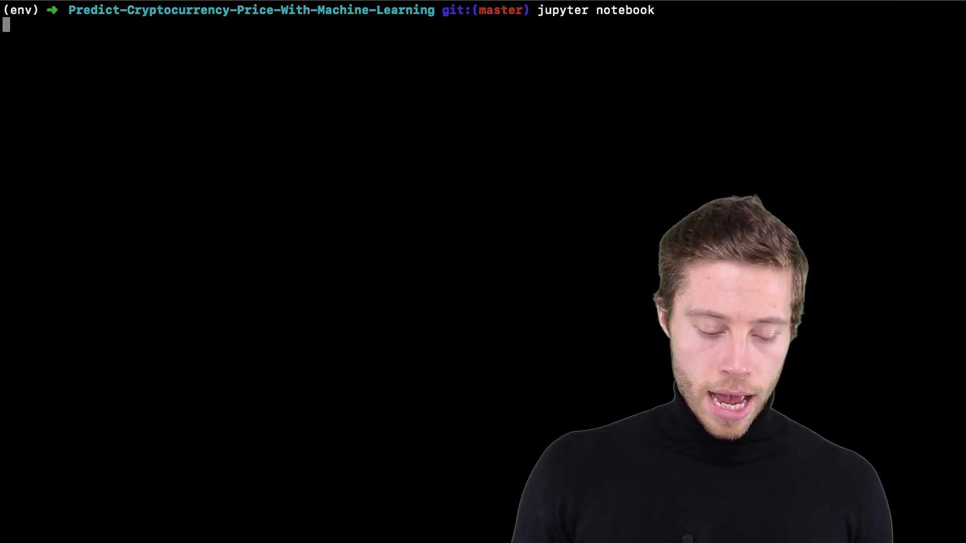
key("Return")
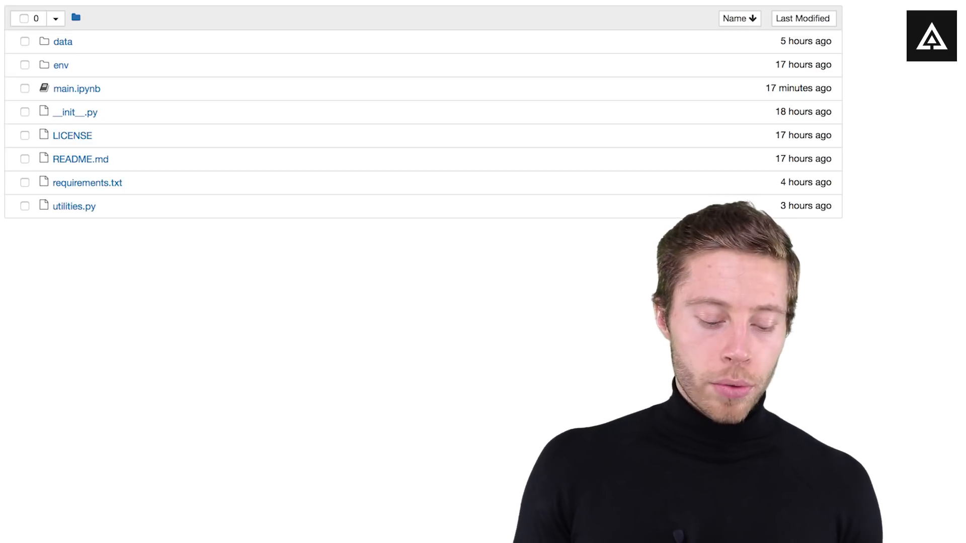
mouse_move(77, 88)
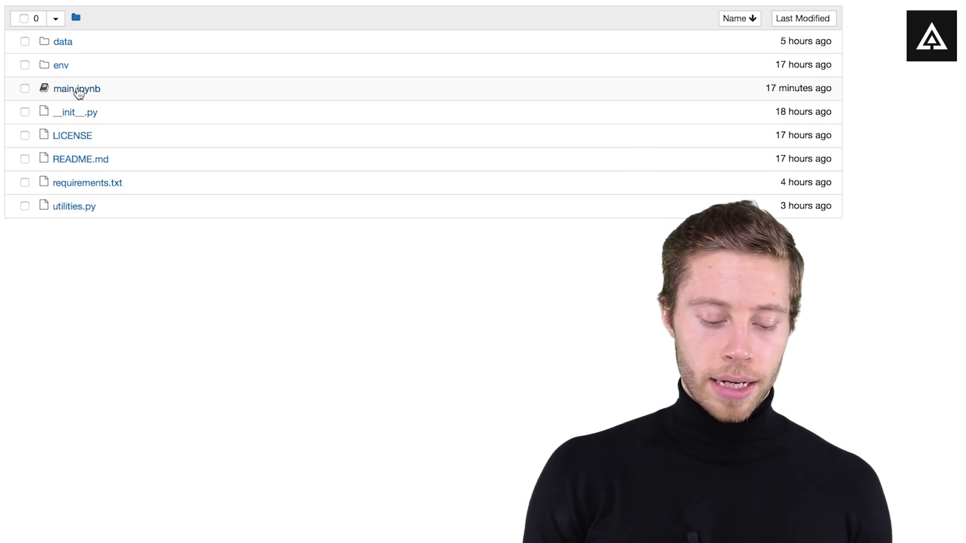
Open main.ipynb from the Jupyter file browser.
left_click(76, 88)
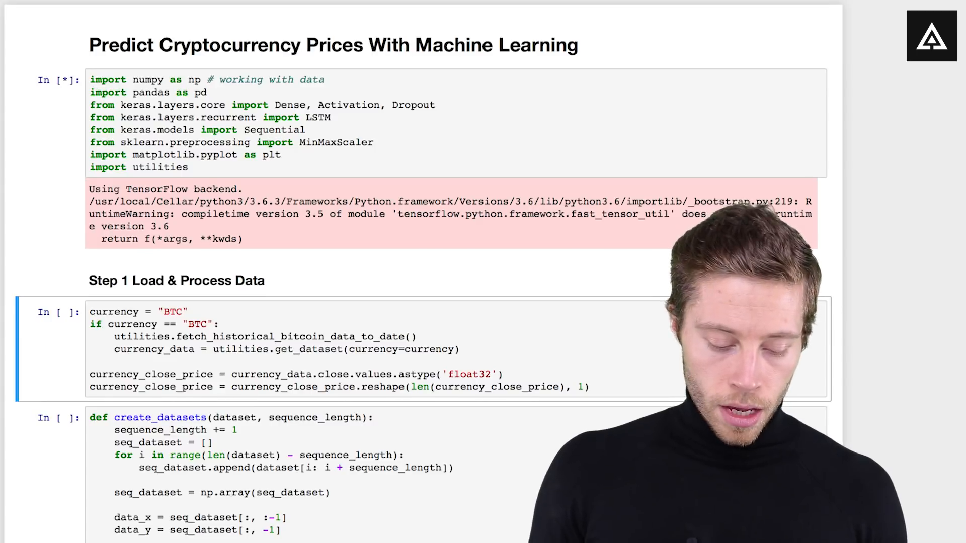
Scroll down to the Step 1 Load & Process Data cell.
scroll("down", 3)
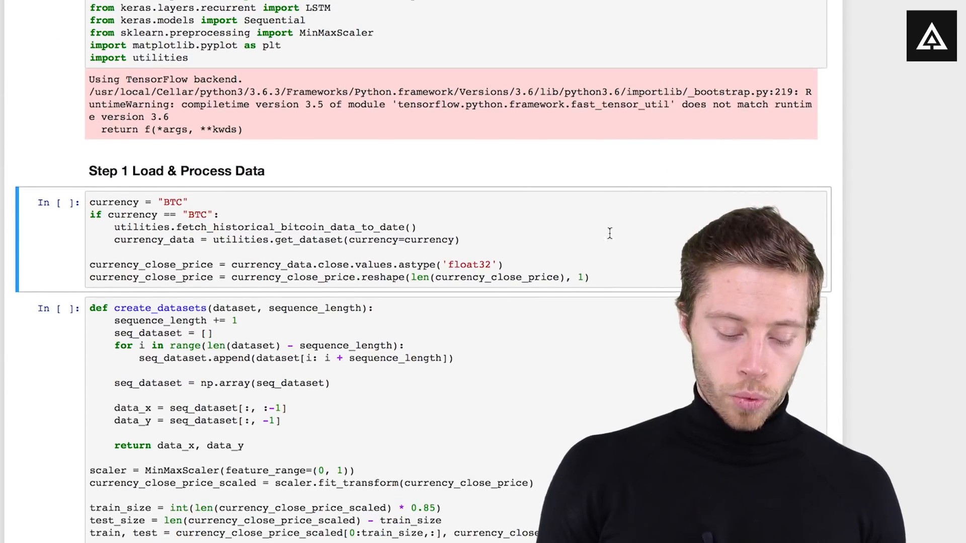
mouse_move(626, 239)
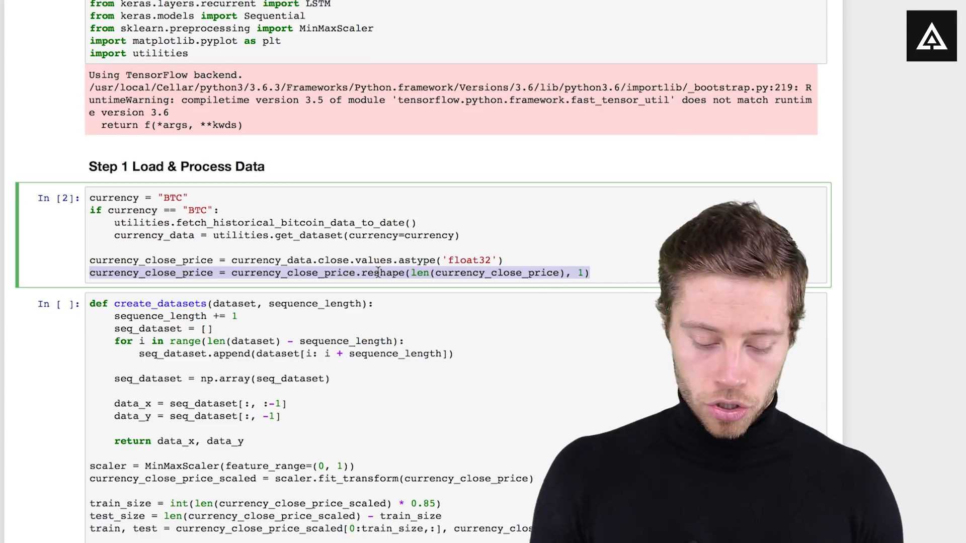
scroll("down", 3)
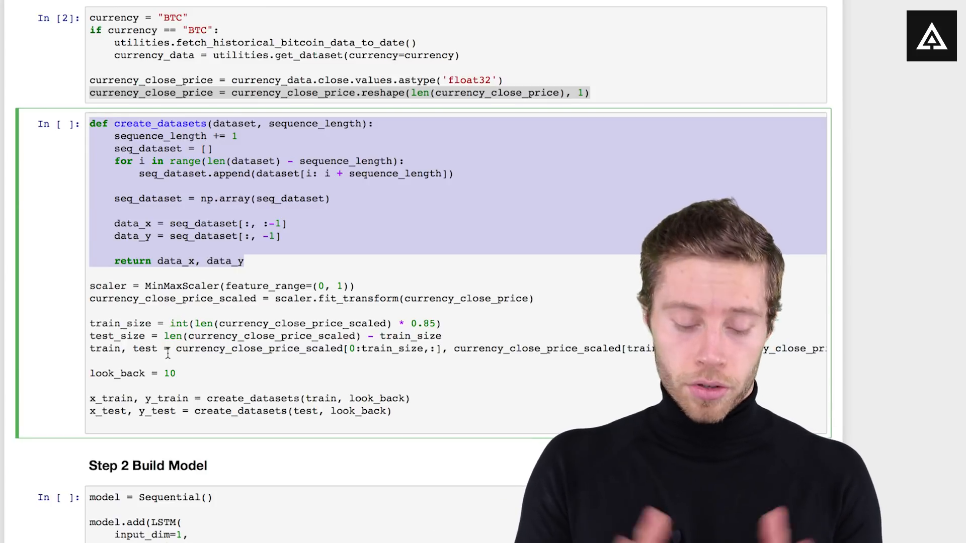
left_click(265, 373)
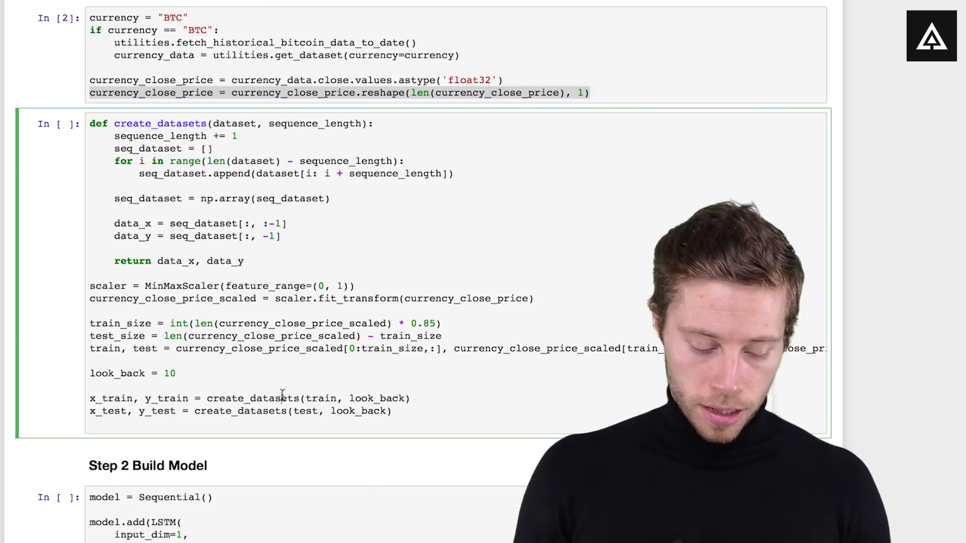
scroll("down", 3)
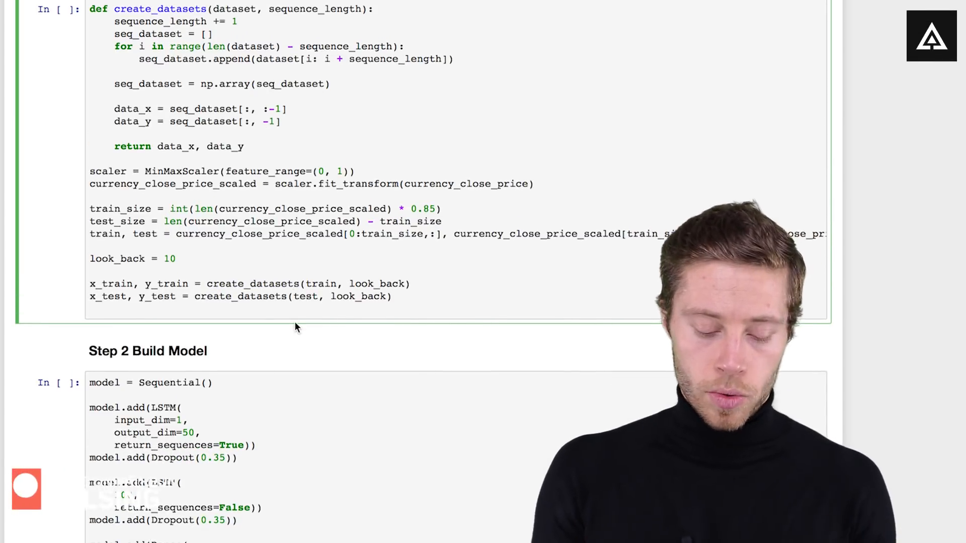
scroll("up", 3)
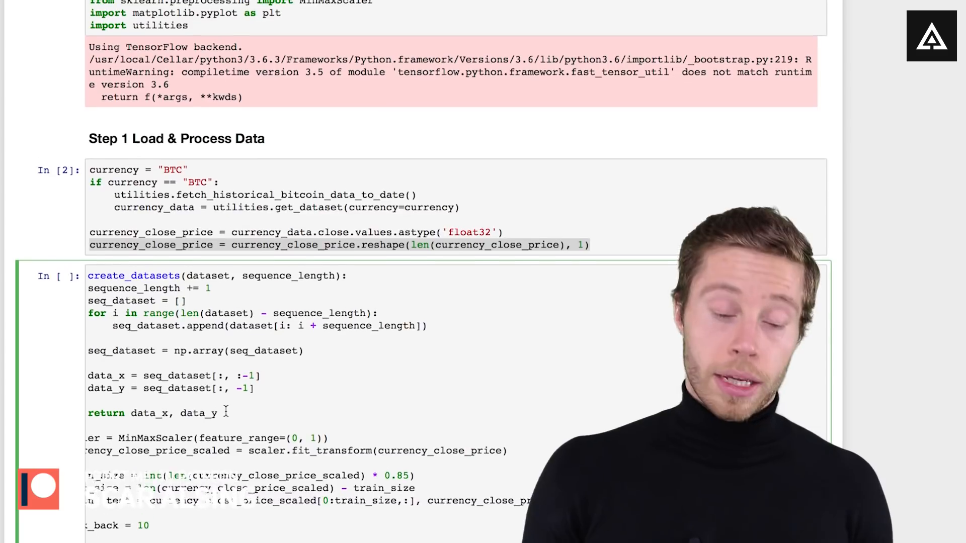
scroll("down", 3)
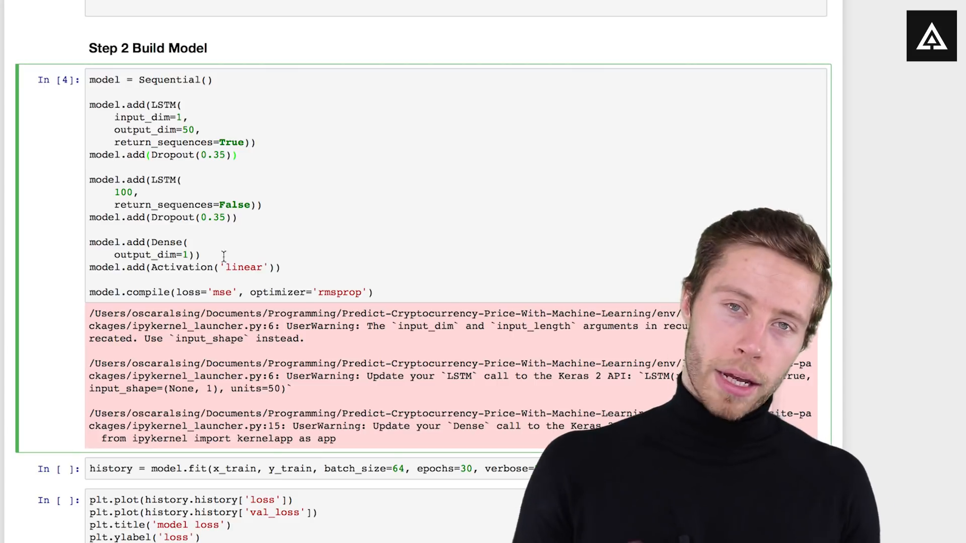
Follow the 30-epoch model.fit training output as loss stays around 2.5e-05.
scroll("down", 3)
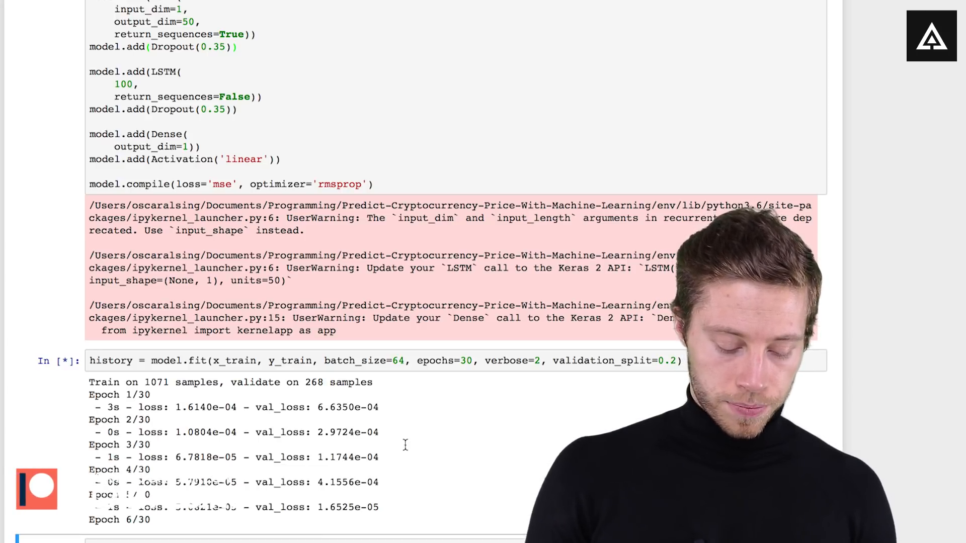
scroll("down", 3)
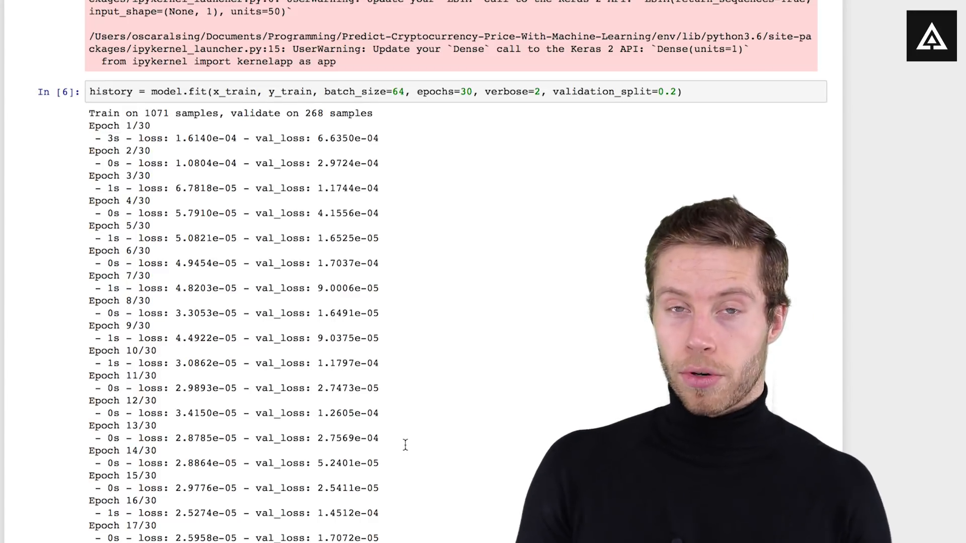
Scroll past the finished training log to the rendered model loss chart.
scroll("down", 3)
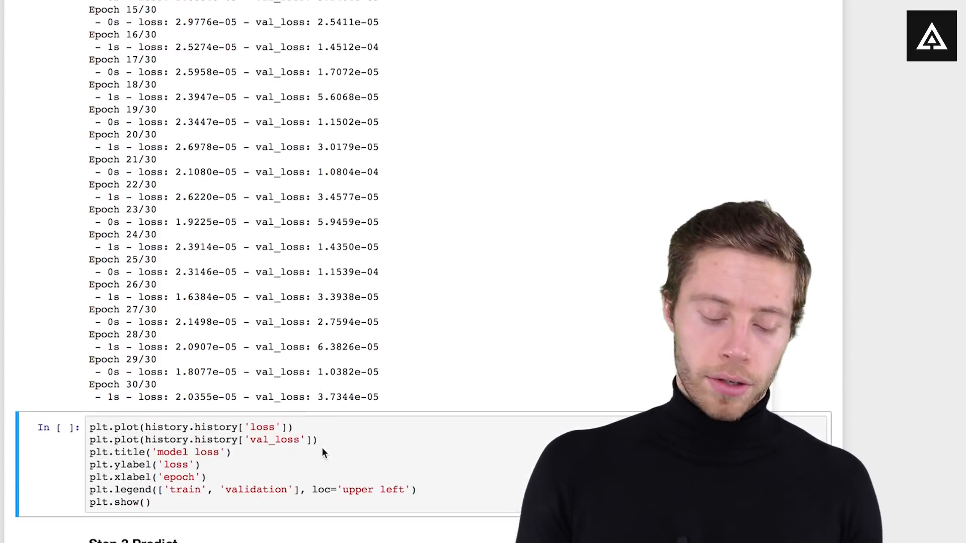
scroll("down", 3)
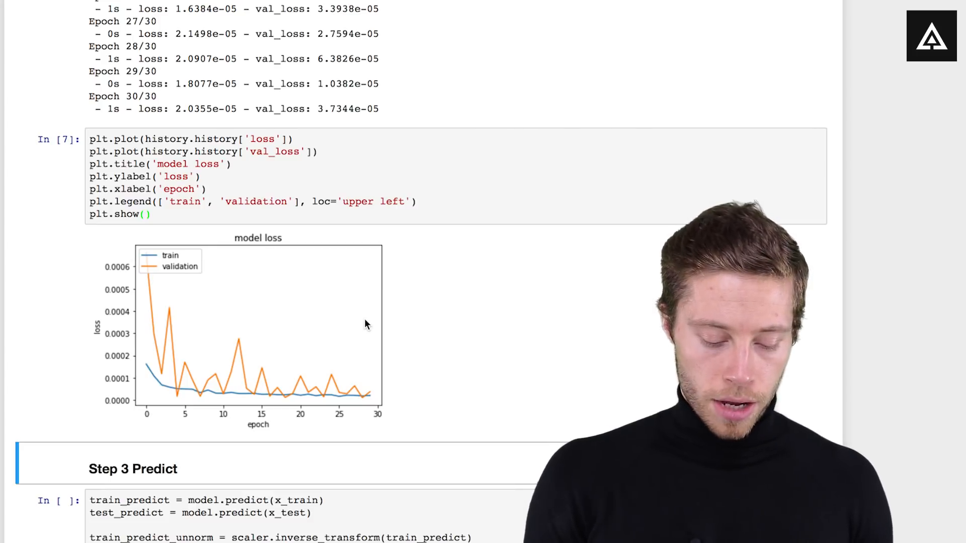
scroll("down", 3)
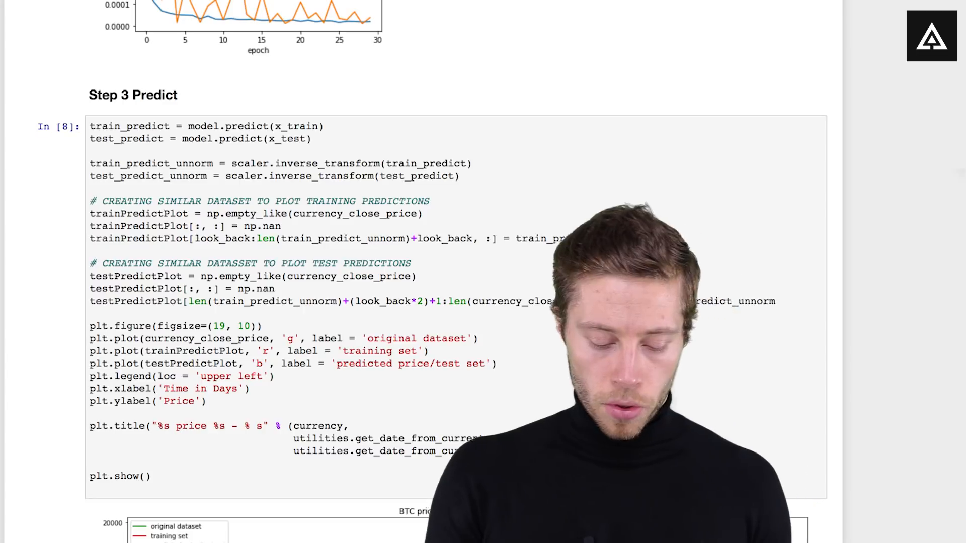
Scroll down to the BTC price chart of original, training and predicted lines, 2013-09-01 to 2018-01-07.
scroll("down", 3)
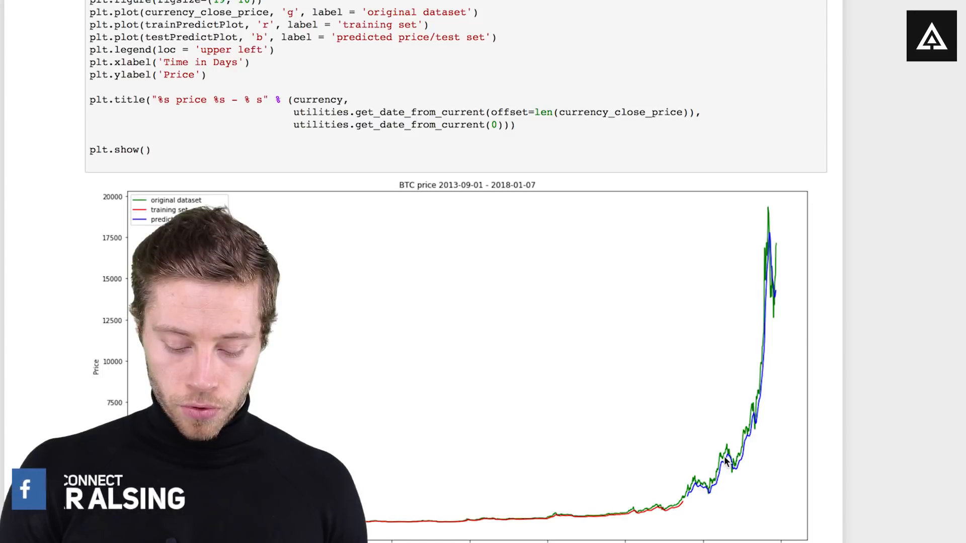
mouse_move(767, 330)
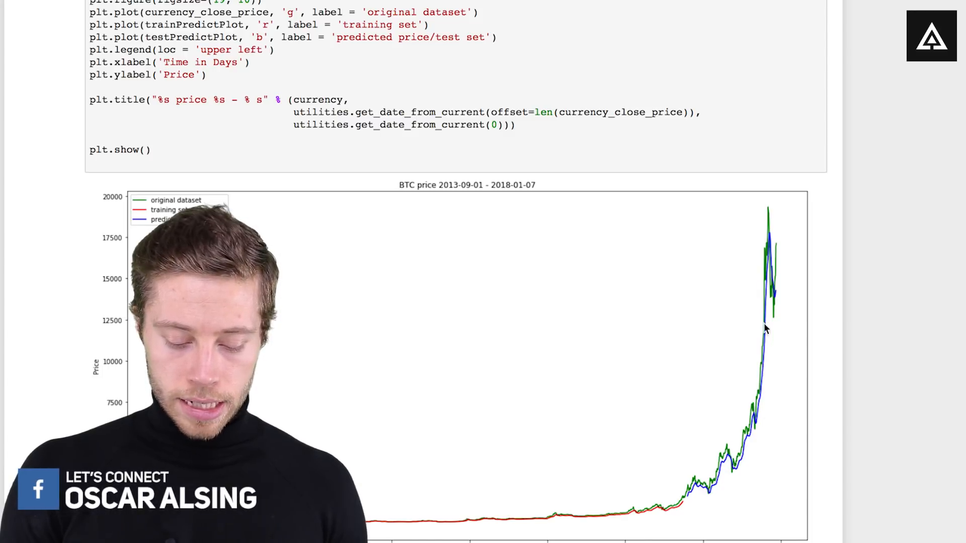
mouse_move(859, 344)
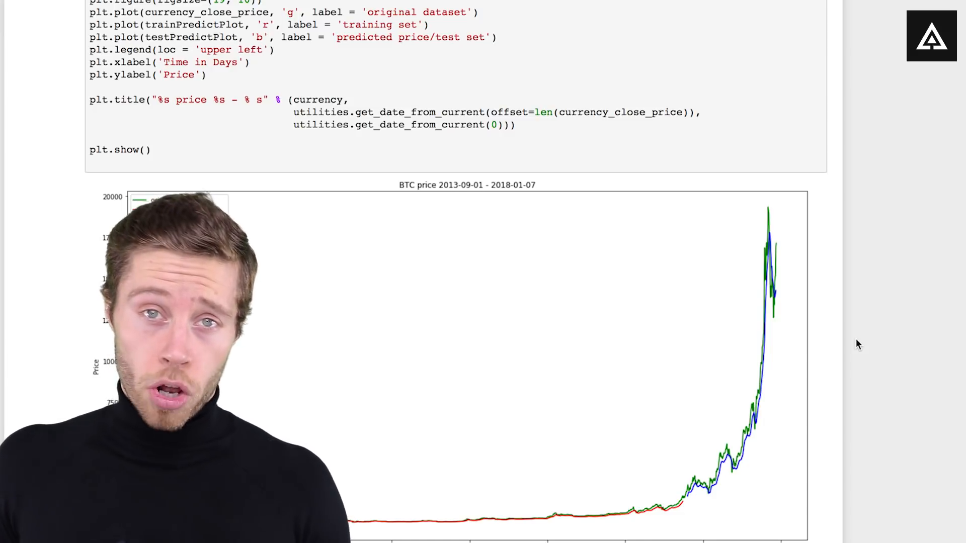
scroll("down", 3)
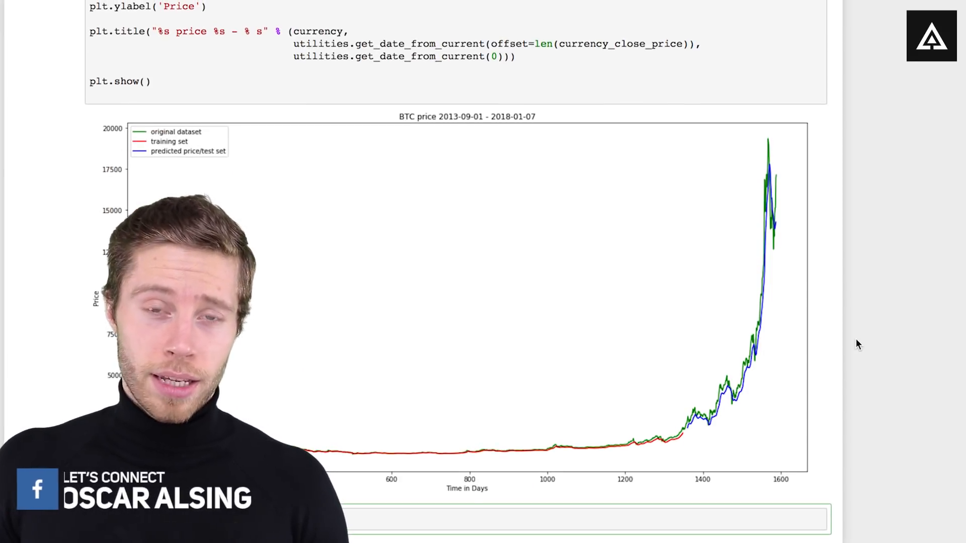